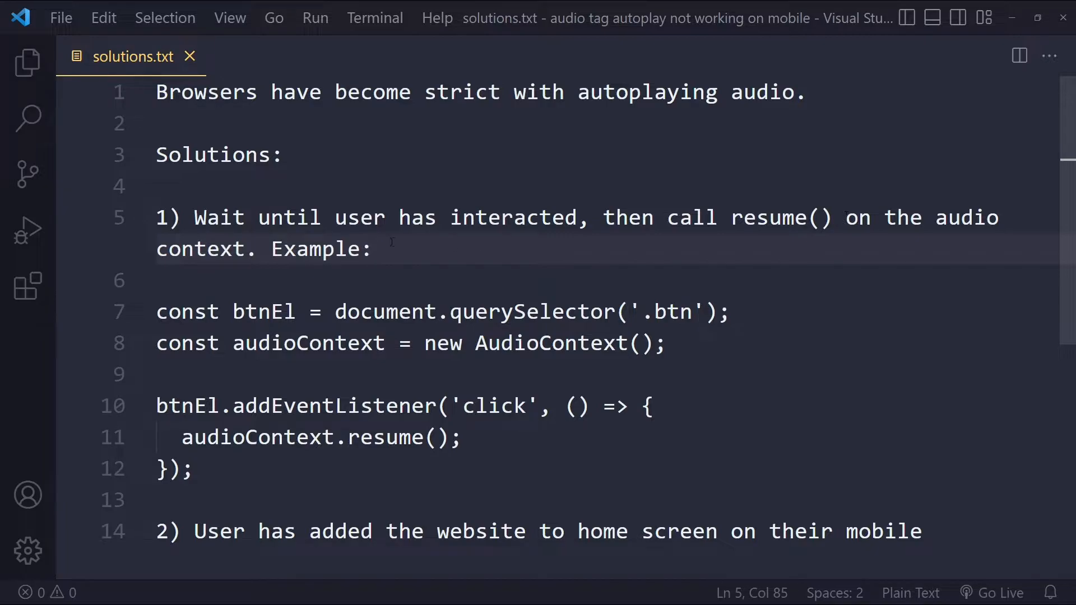
- Highlight the word 'mobile' in solution 2 of solutions.txt while explaining the AudioContext fix
left_click(732, 312)
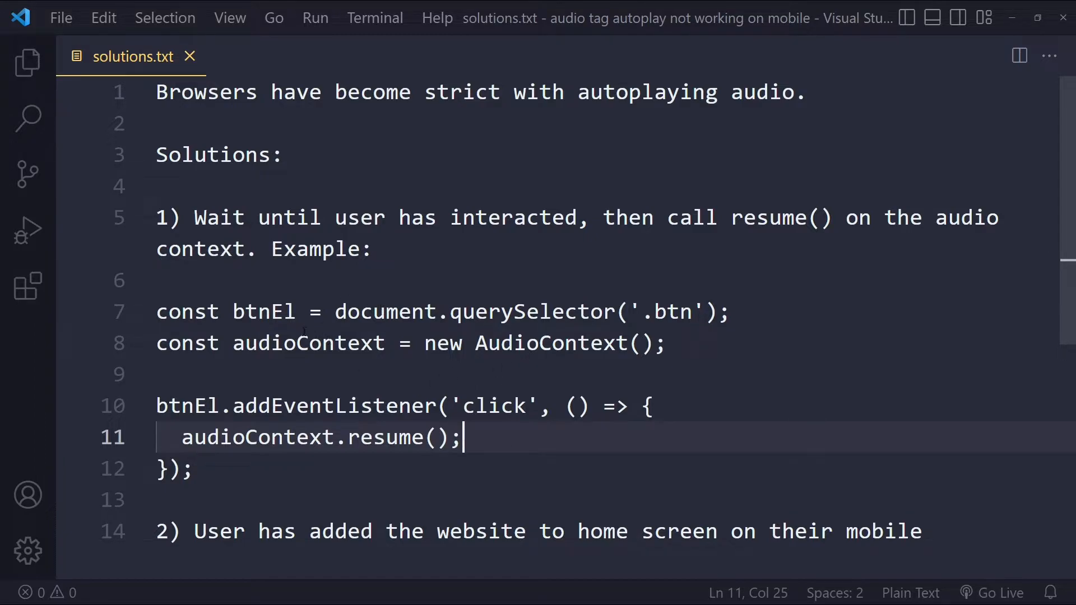
double_click(219, 531)
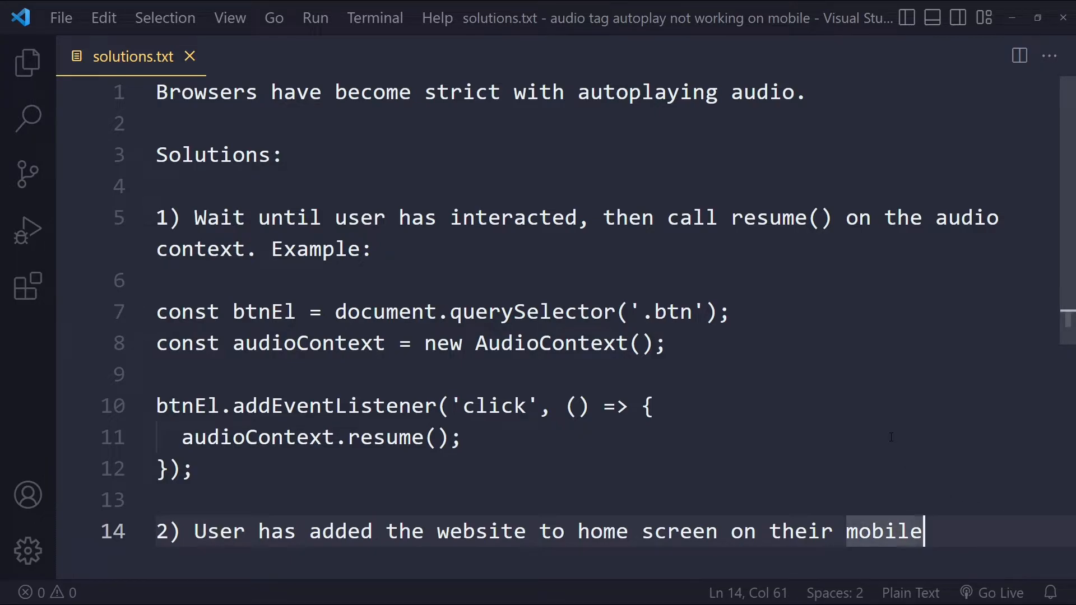
mouse_move(739, 436)
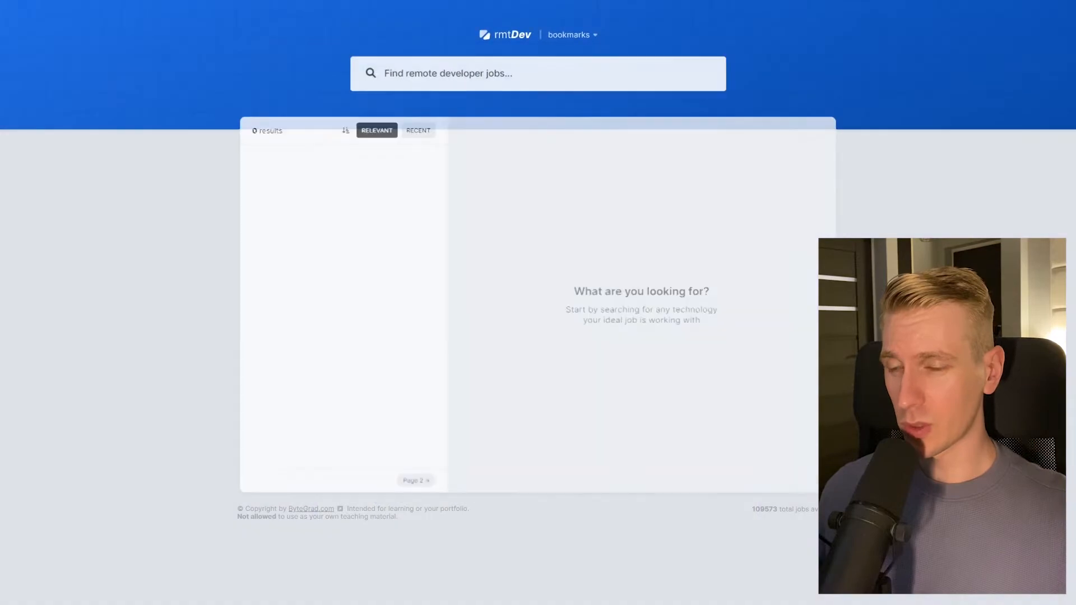
- Search 'react developer' in the rmtDev demo, then move on to the SocialEditor project
type("react developer")
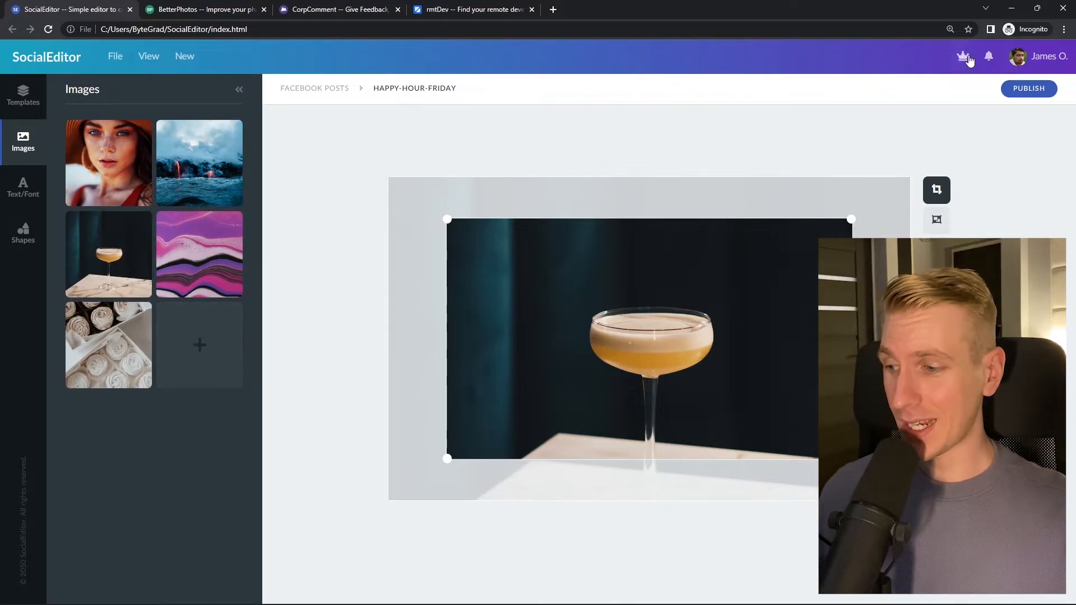
left_click(204, 9)
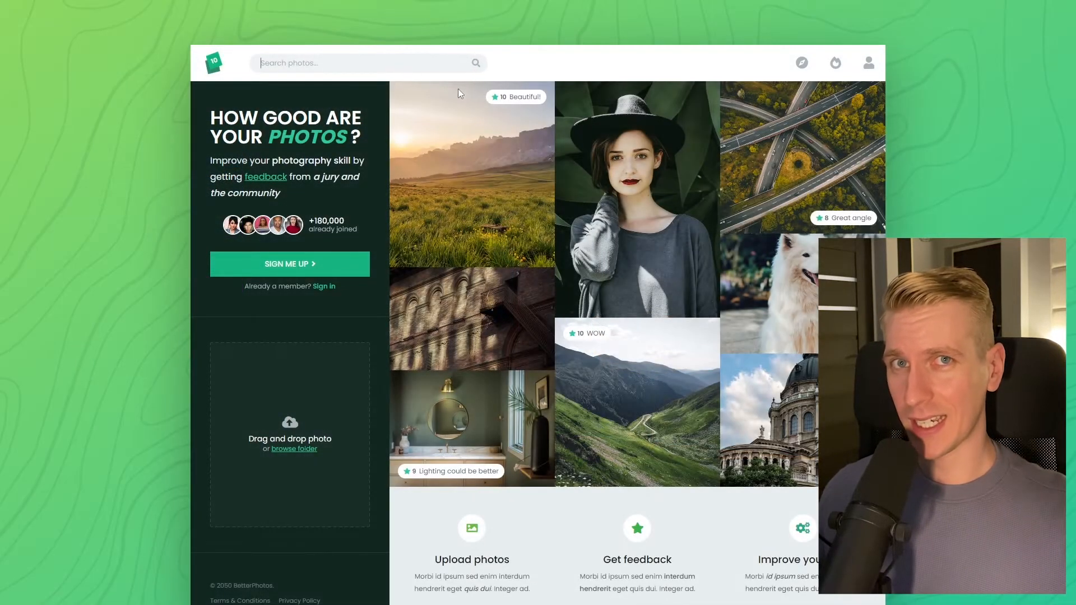